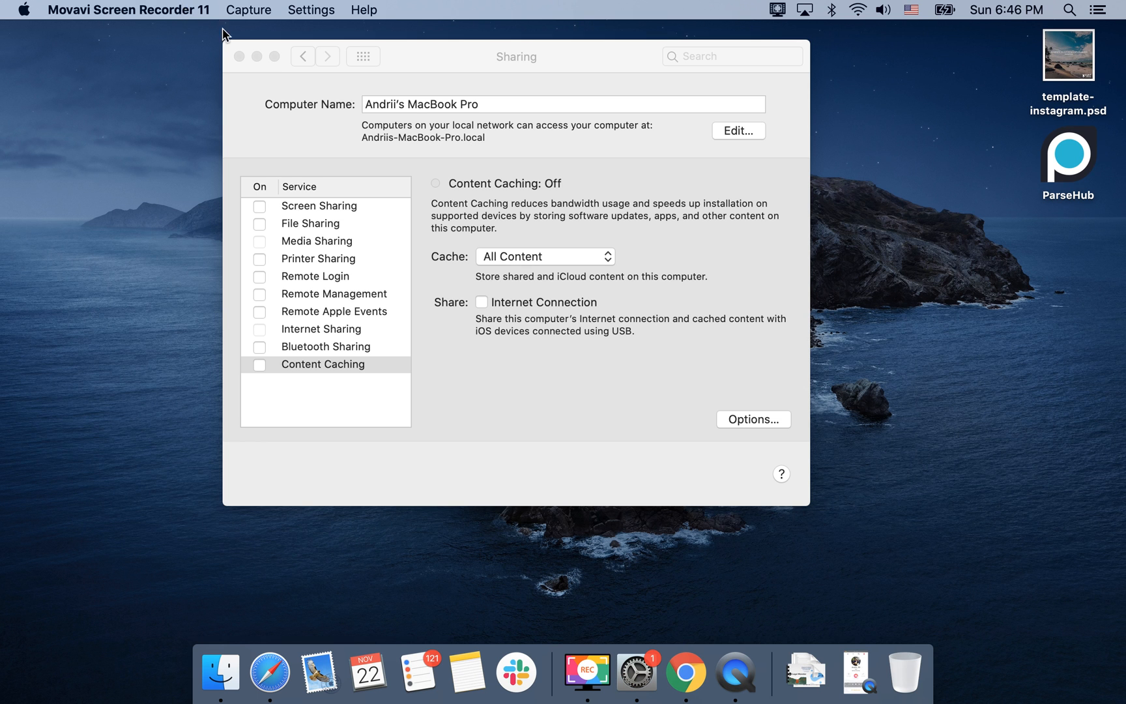
Step: Return from the Sharing pane to the overview of all preference panes
click(325, 364)
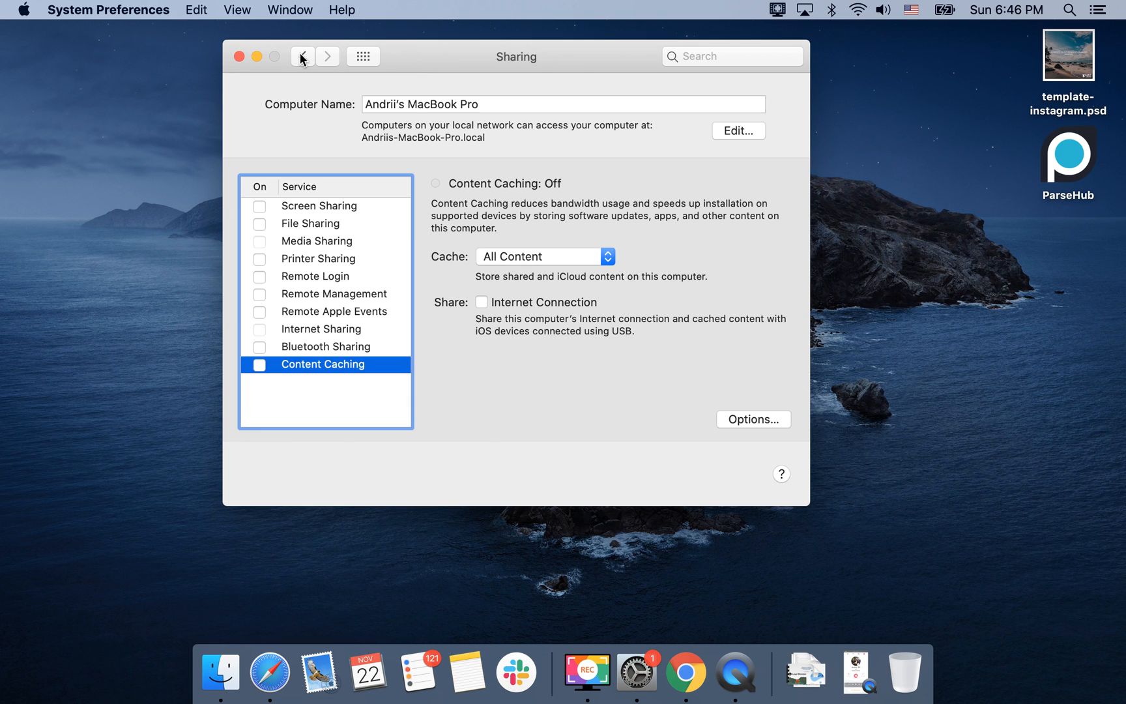
click(301, 56)
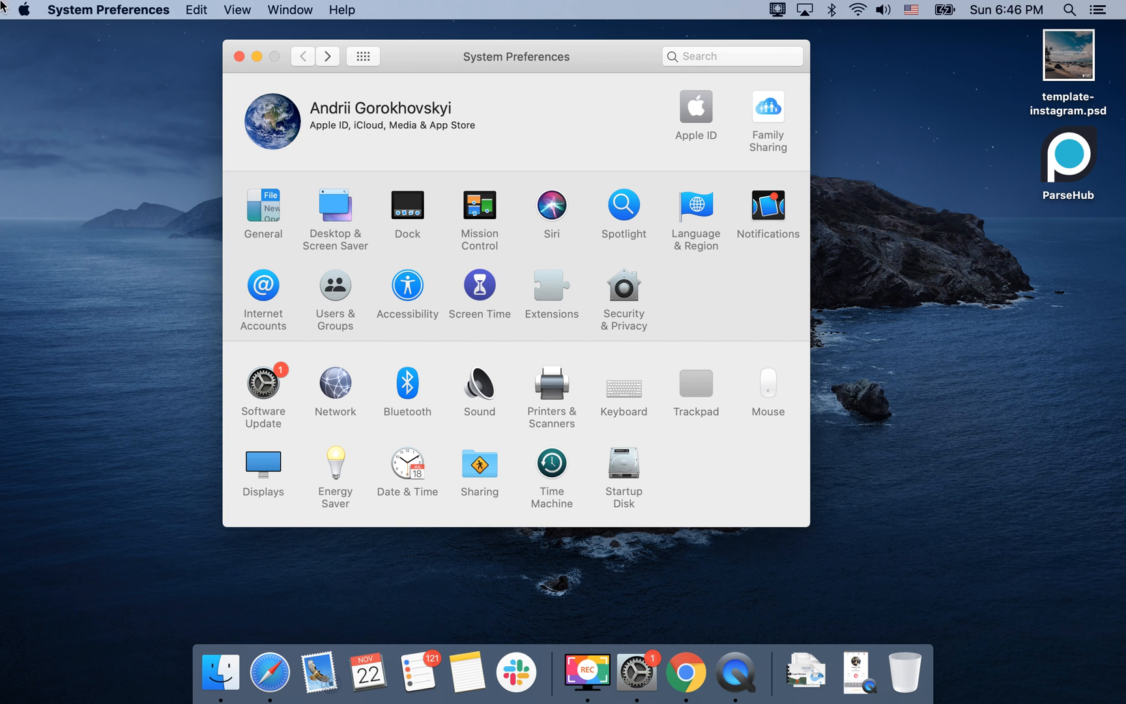
click(22, 9)
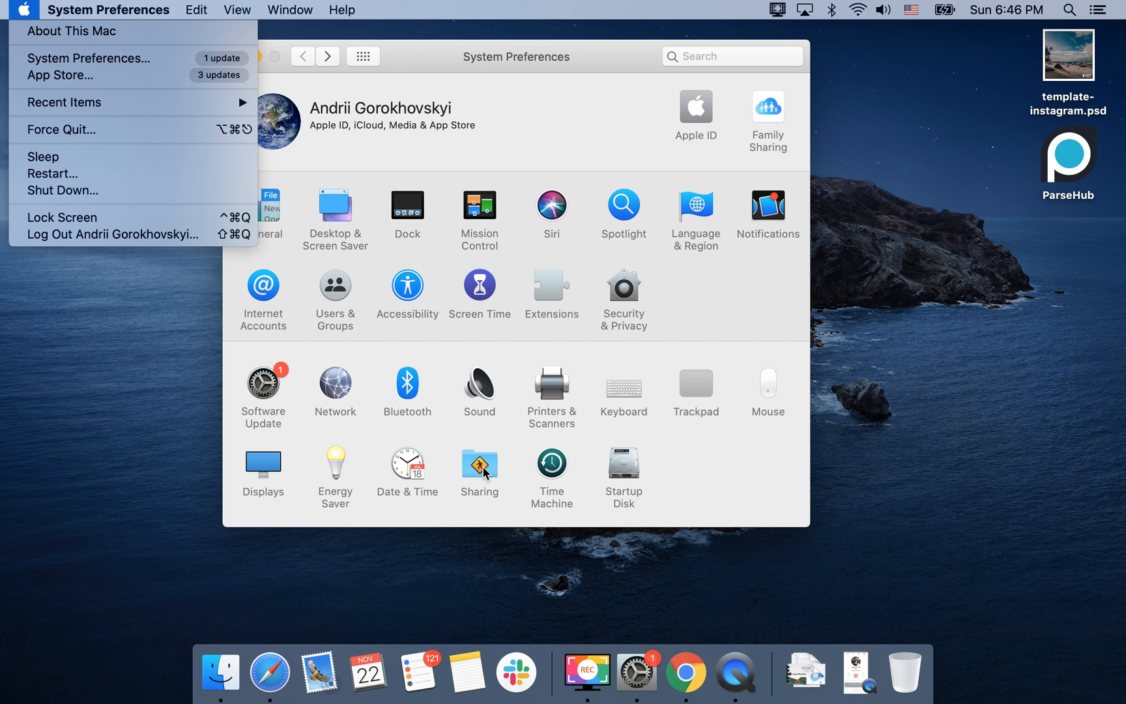
Step: Reopen the Sharing pane showing the Content Caching service and its Cache choices
click(480, 460)
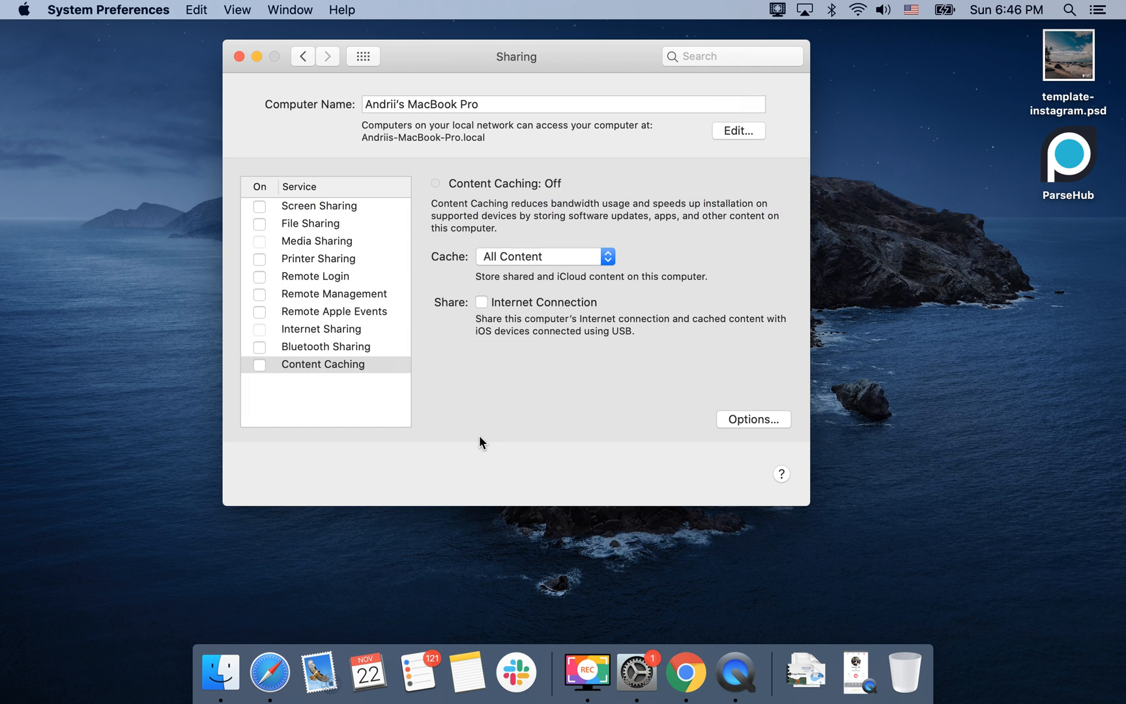
mouse_move(526, 179)
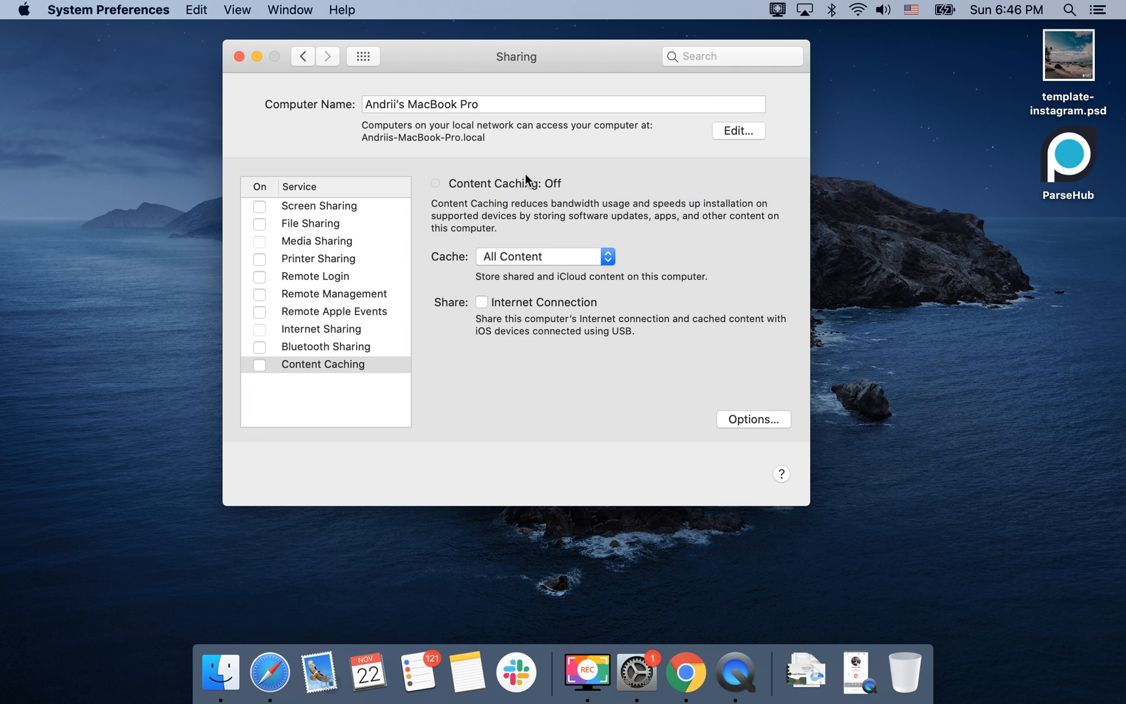
mouse_move(532, 204)
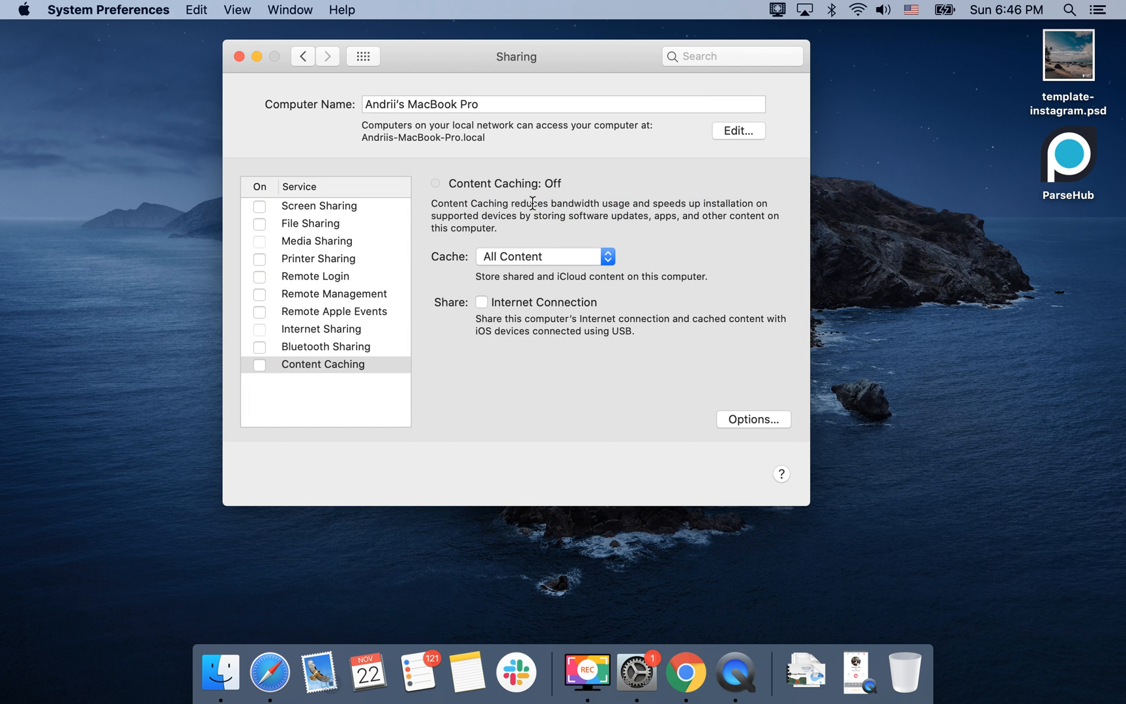
mouse_move(660, 198)
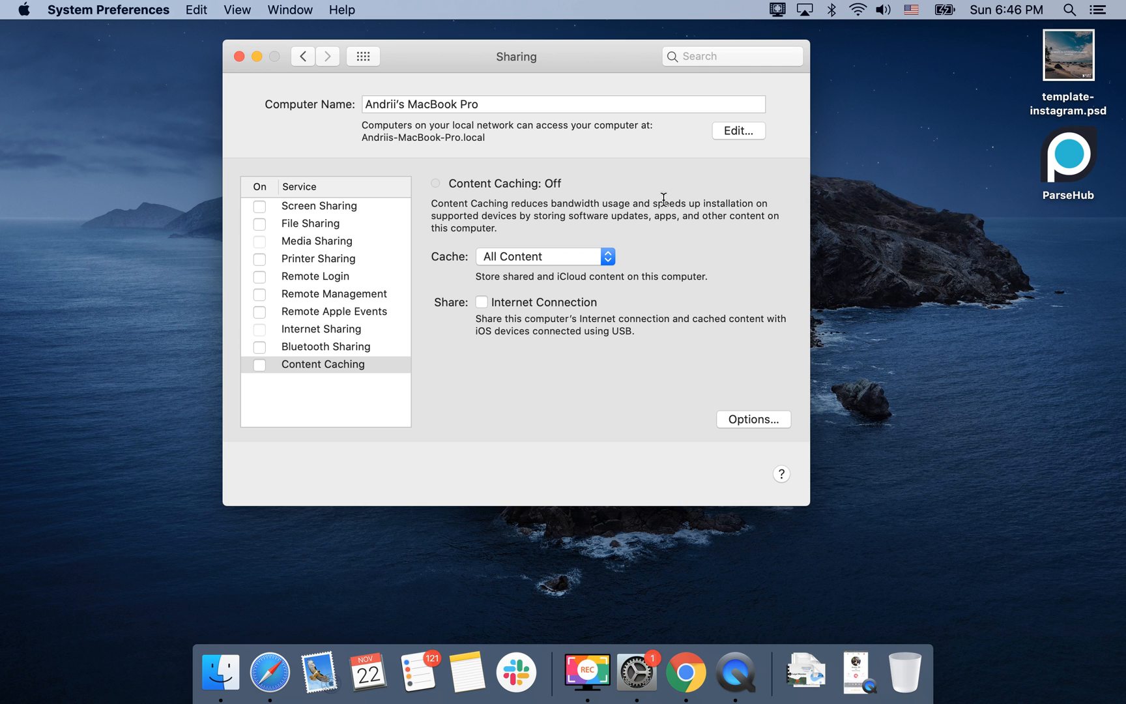
mouse_move(528, 258)
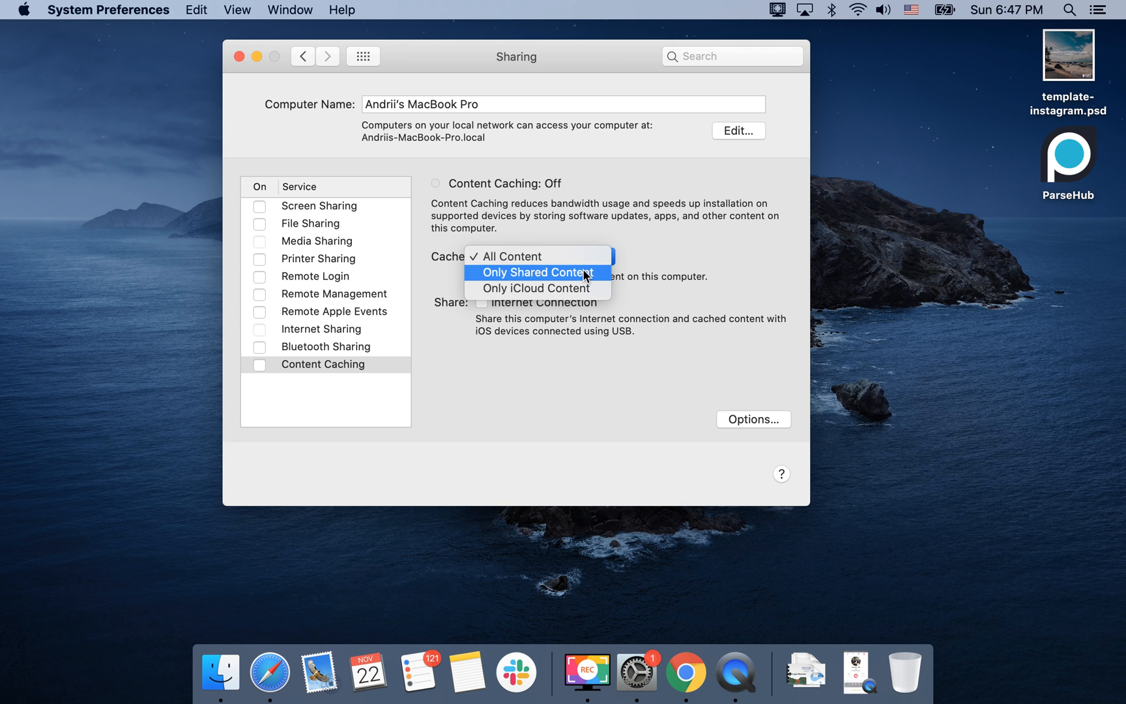
Step: Keep All Content as the cache choice, closing the list with caching still off
click(505, 256)
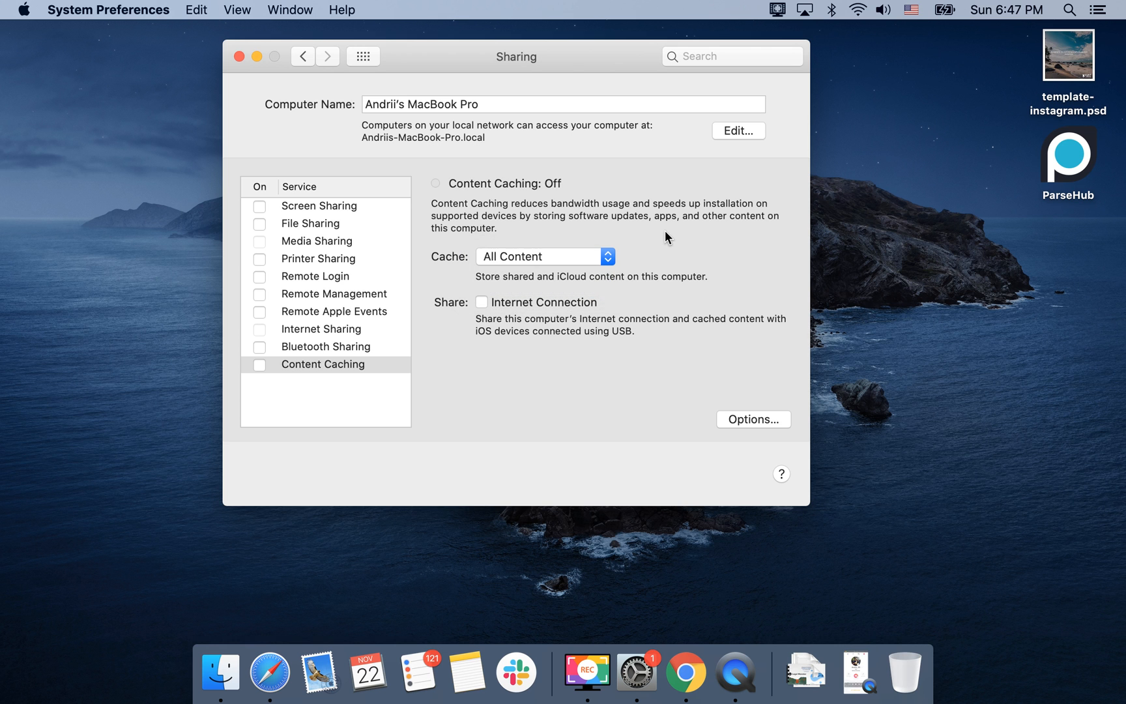
mouse_move(661, 237)
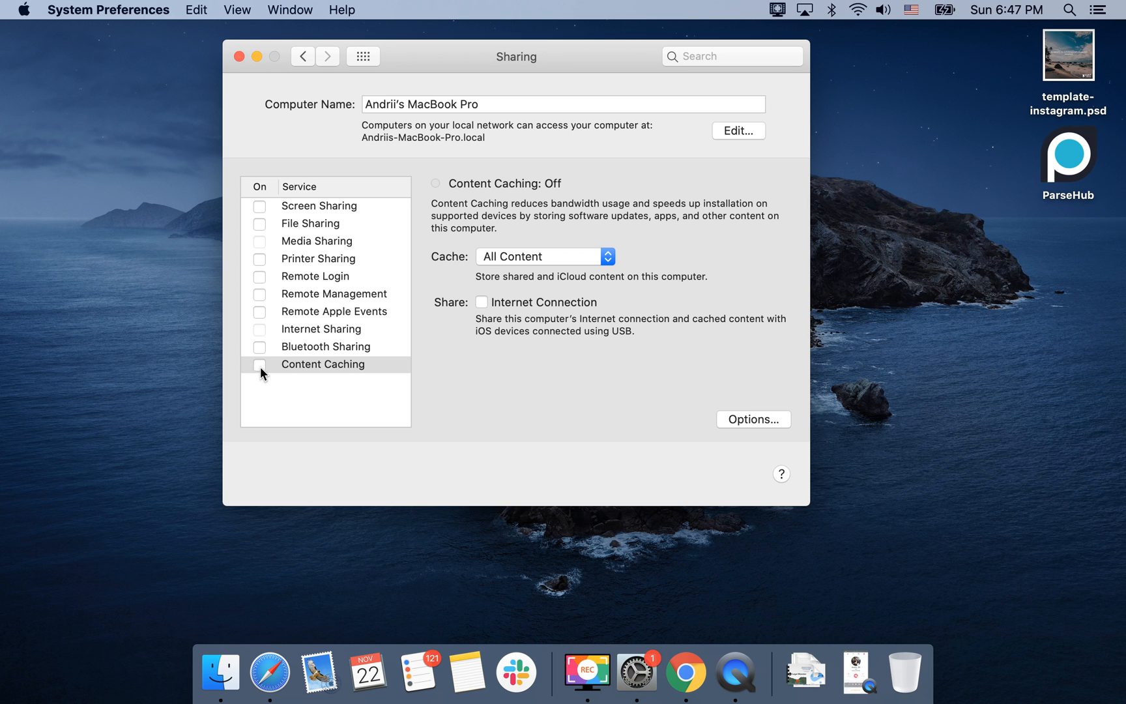
Step: Turn on Content Caching and acknowledge the notice about restarting devices
click(260, 364)
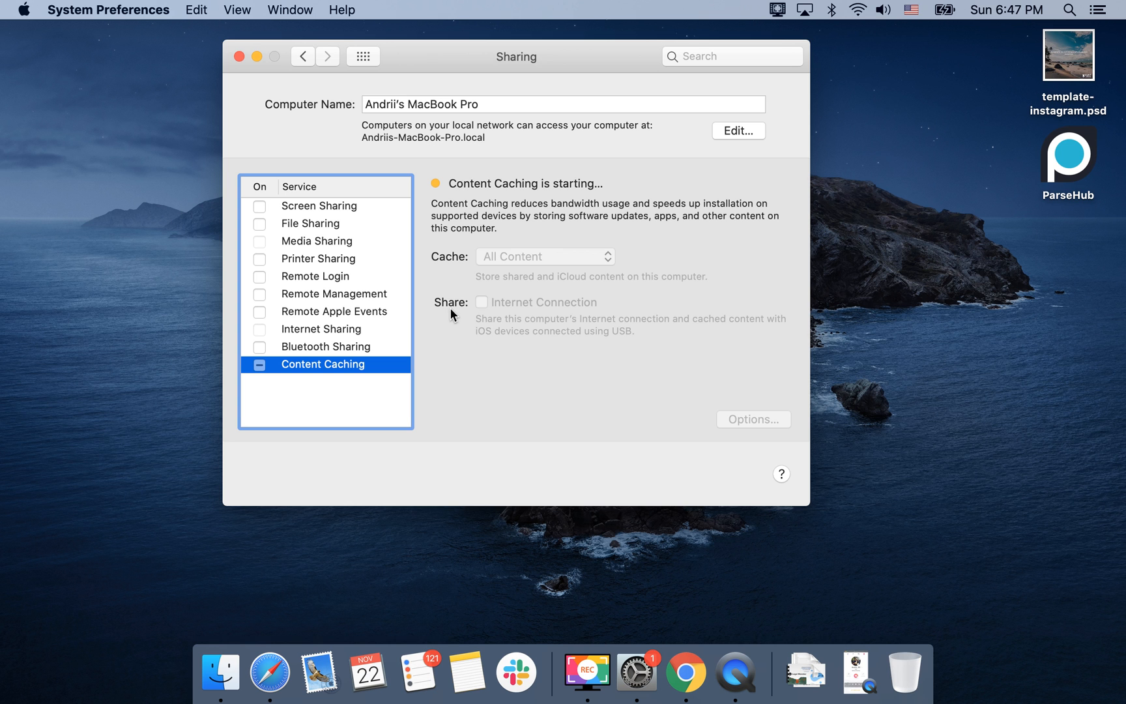
mouse_move(445, 315)
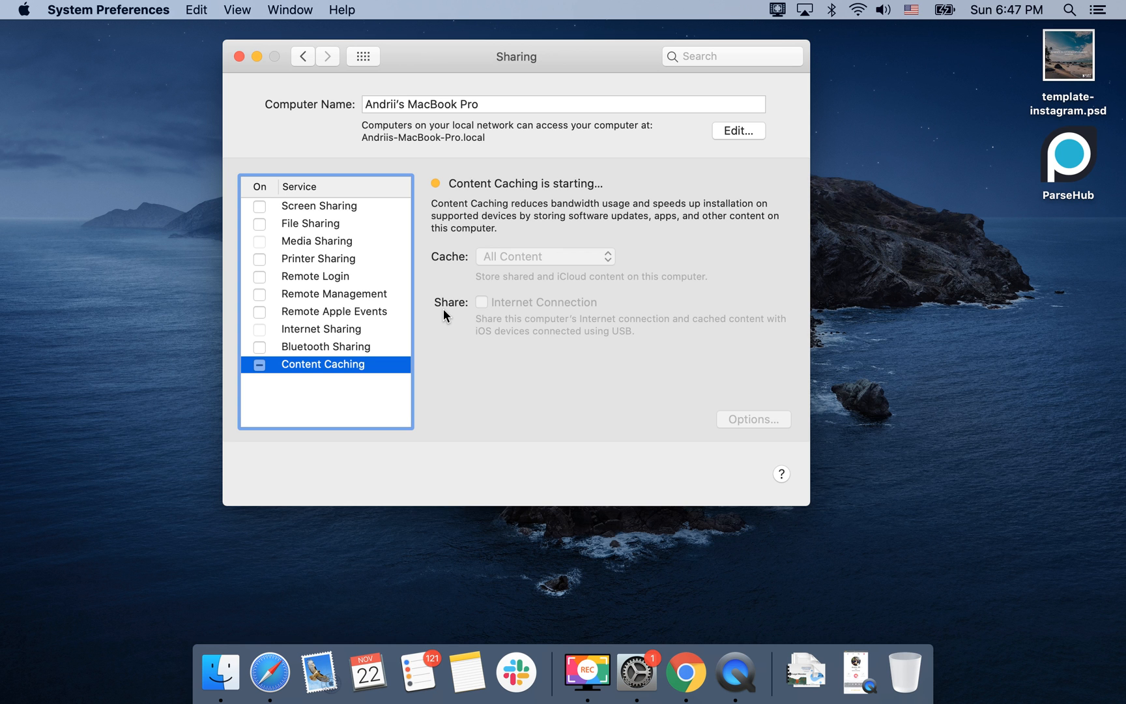
click(259, 363)
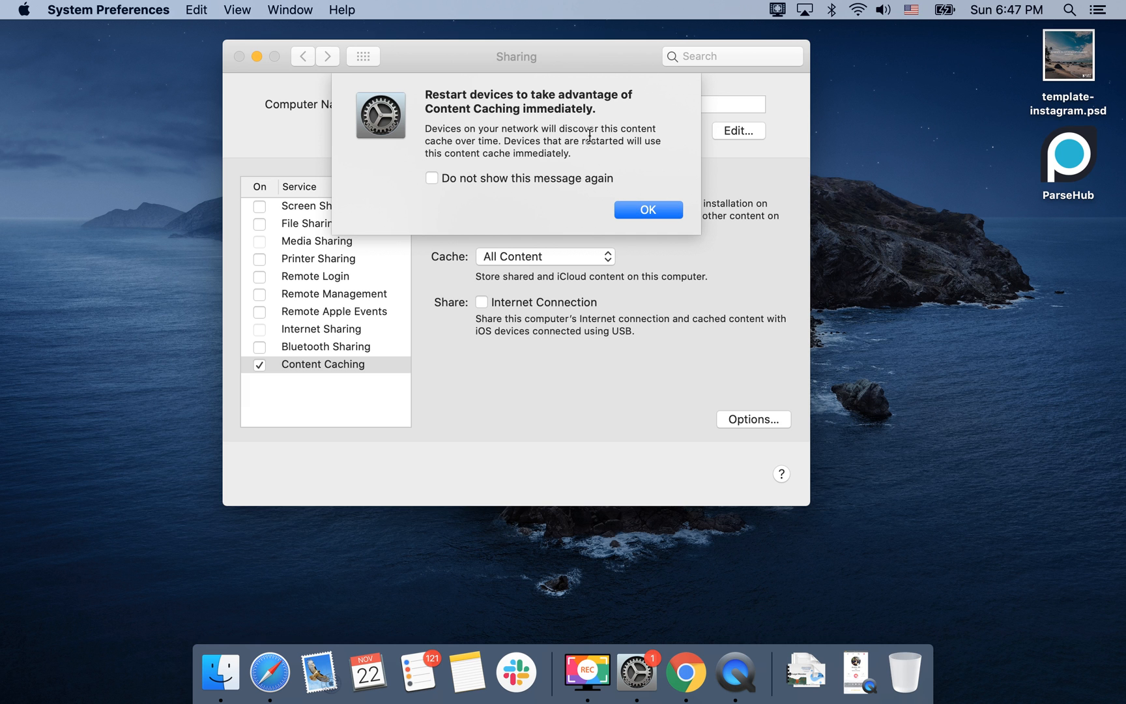
click(647, 208)
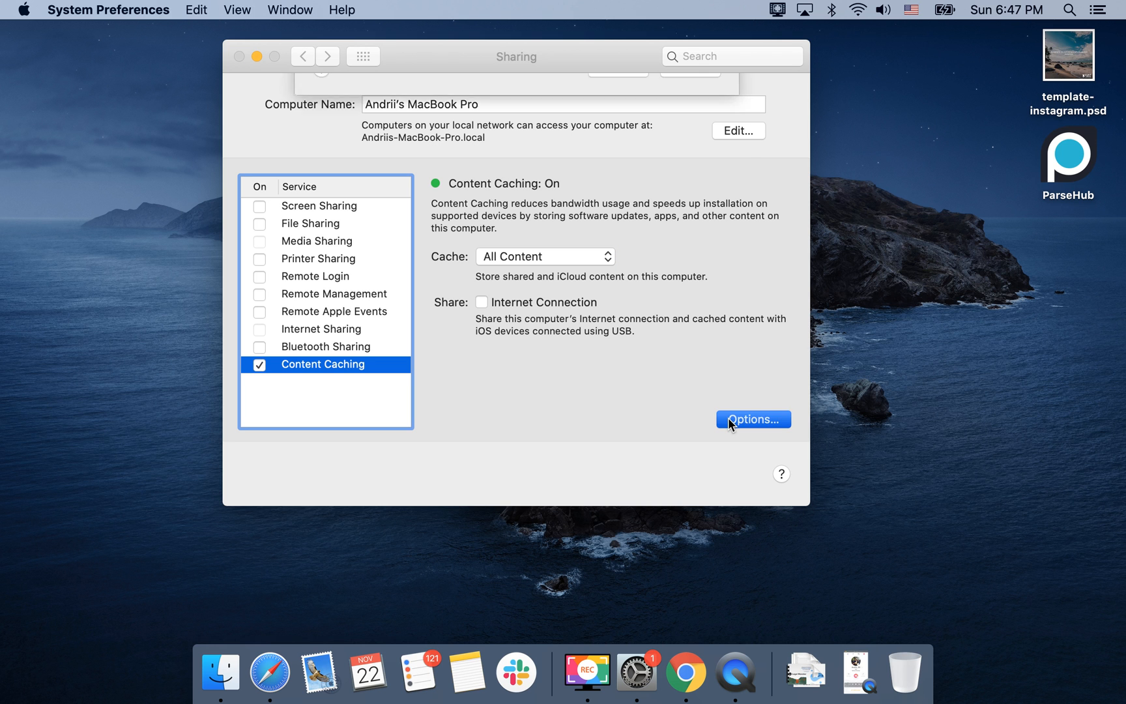
Step: Review the 250 GB cache size options unchanged, then turn Content Caching back off
click(753, 418)
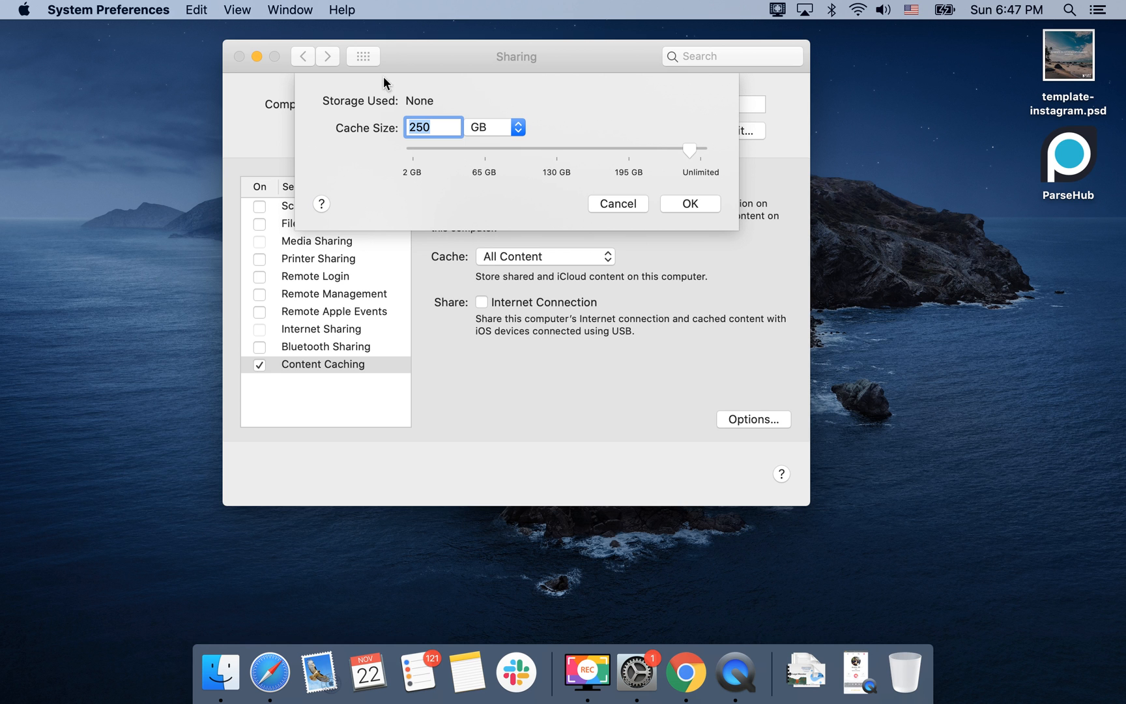
mouse_move(437, 107)
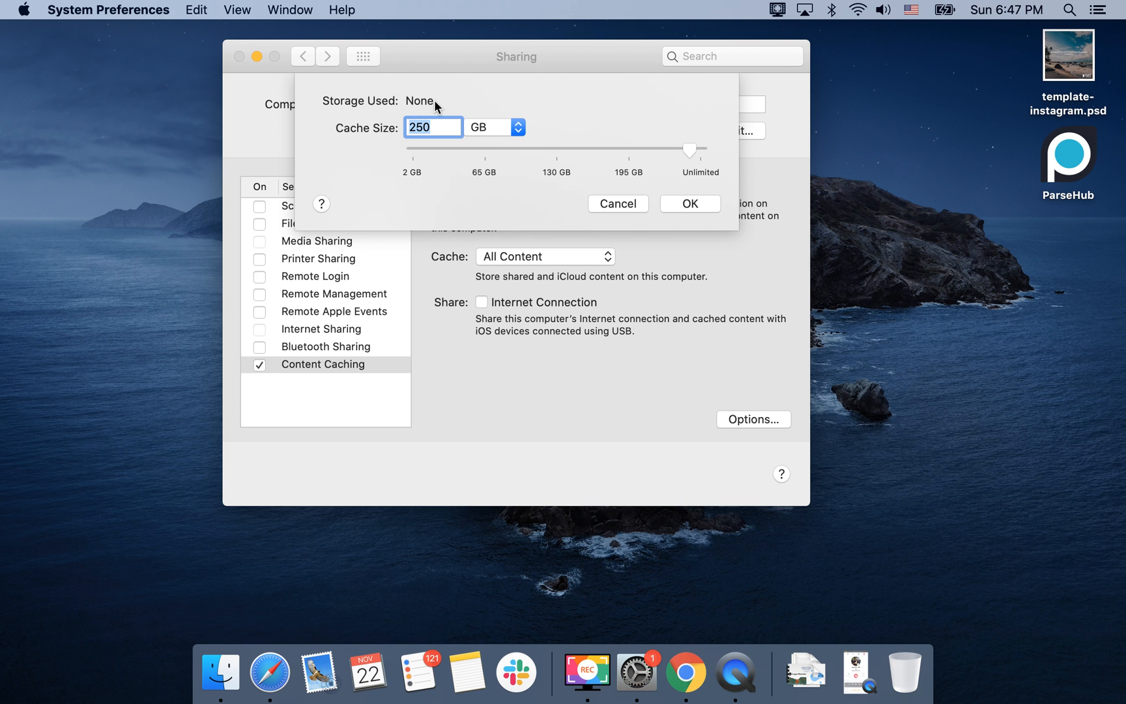
mouse_move(440, 112)
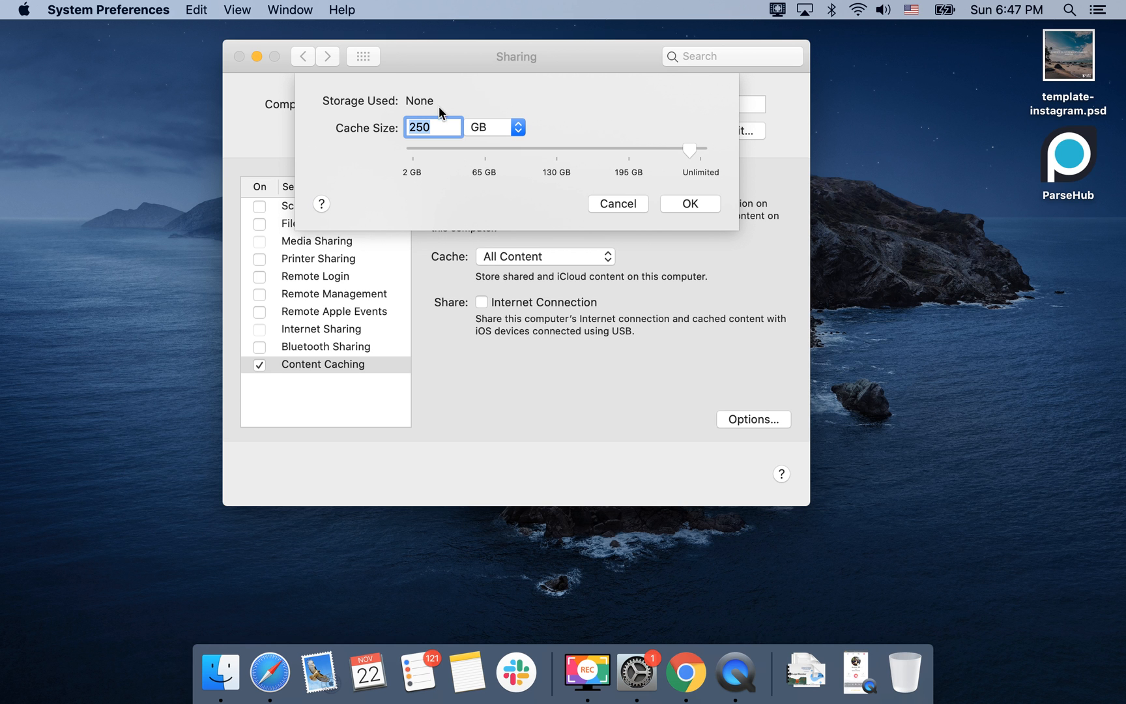
mouse_move(626, 204)
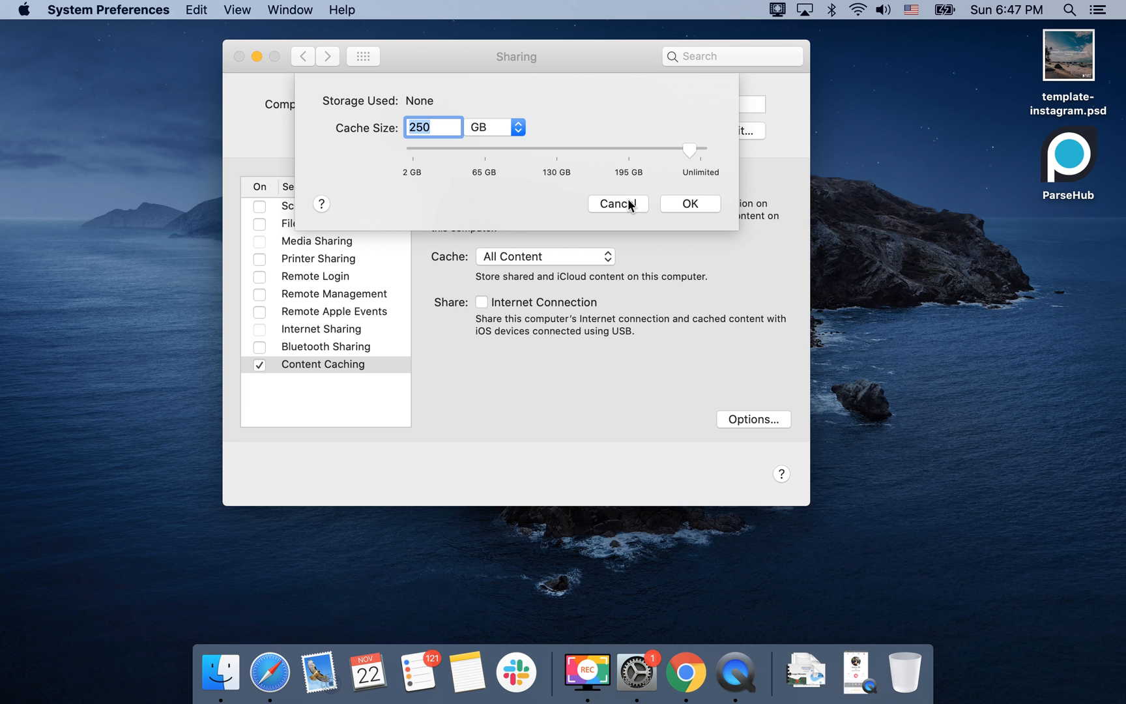
click(616, 203)
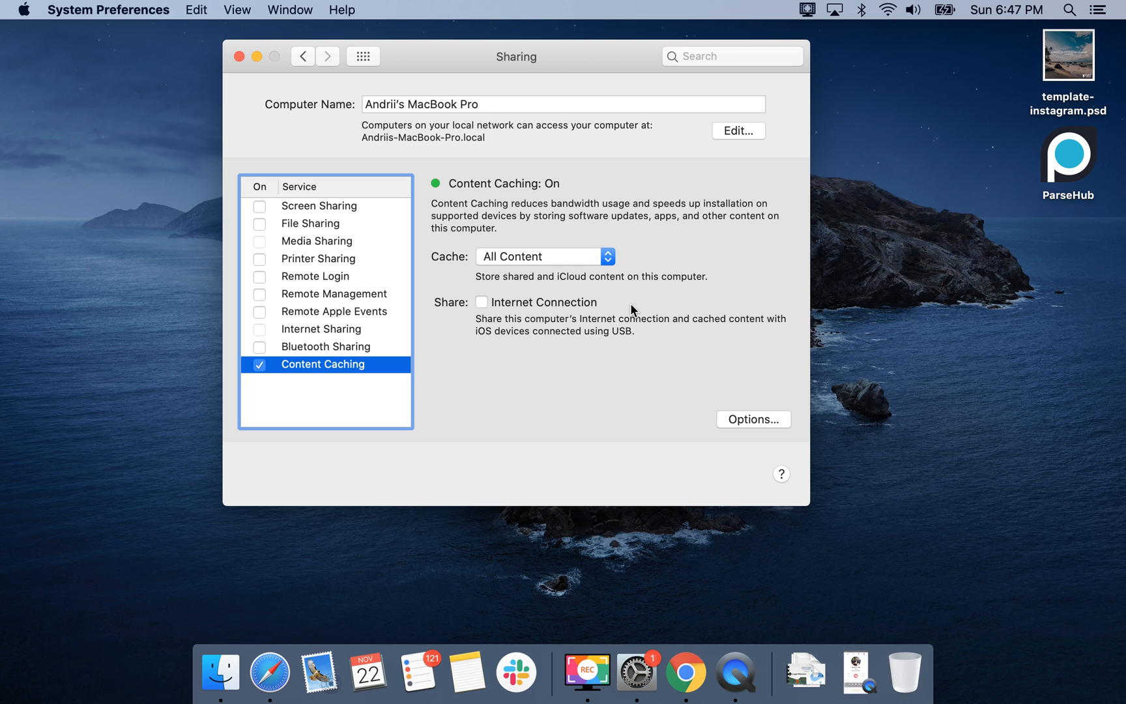
click(259, 363)
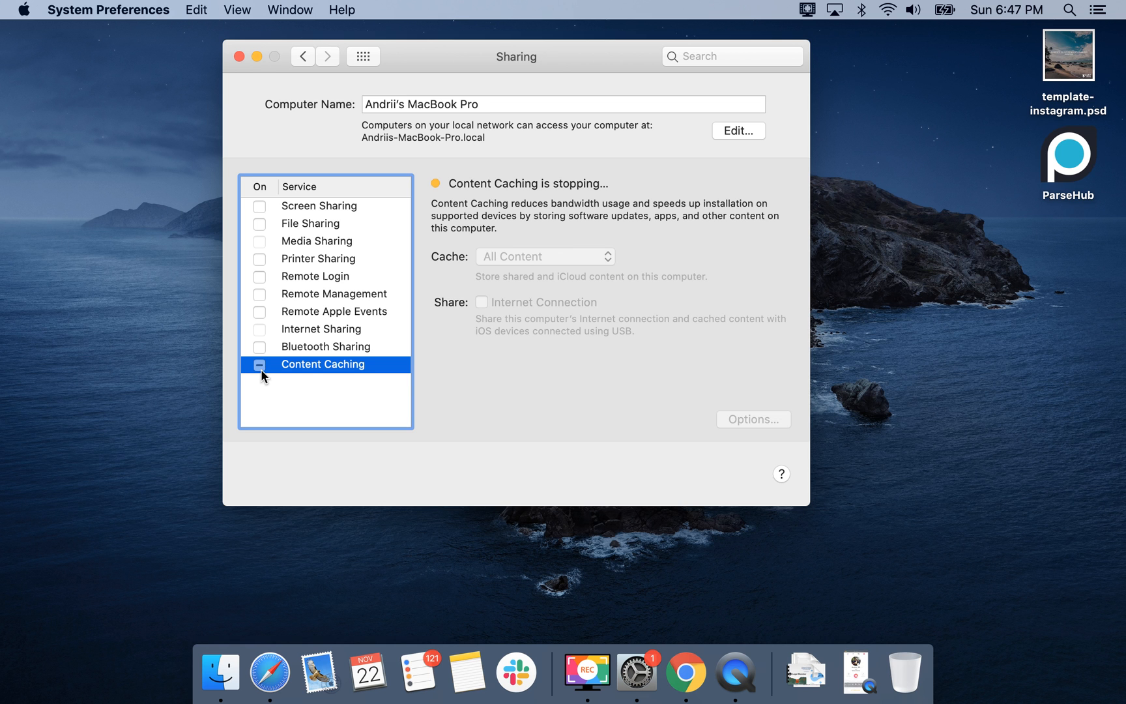
mouse_move(472, 357)
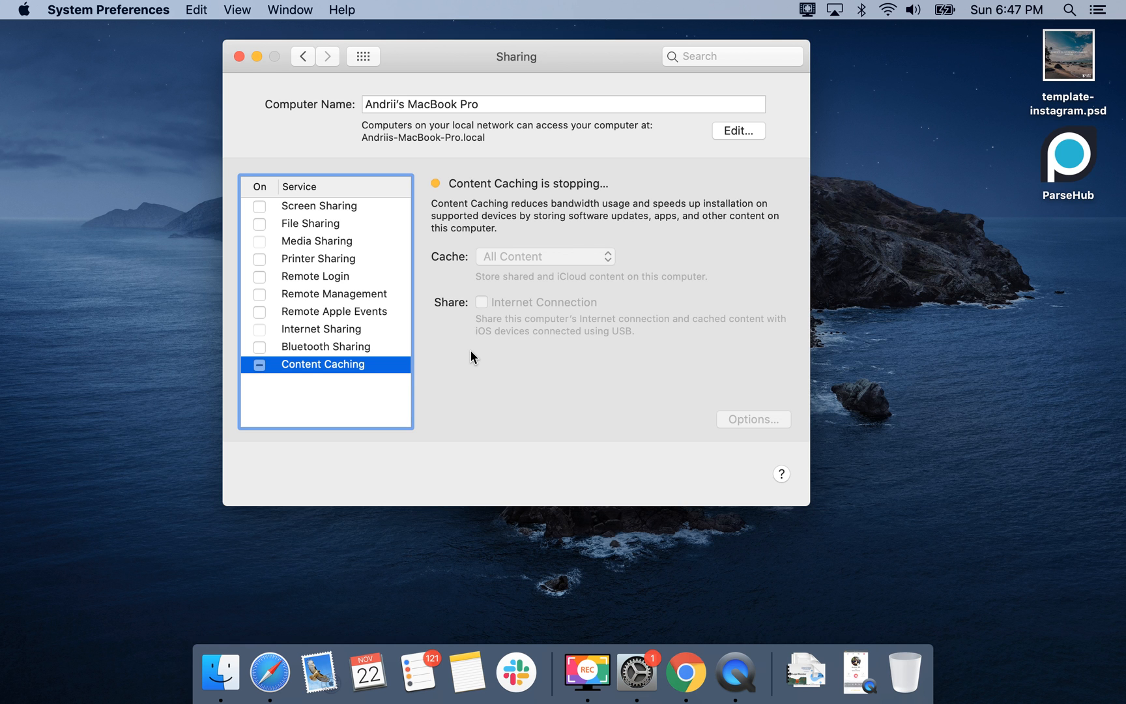